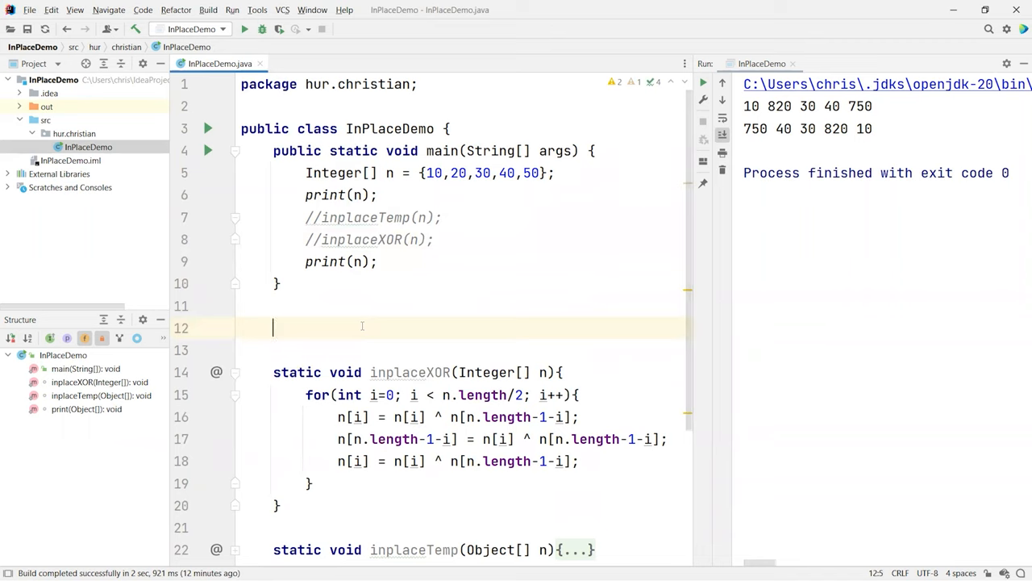
# Declare 'static void inplaceAddSub(Integer[] n){' as a new empty method in InPlaceDemo.
pyautogui.write('static v')
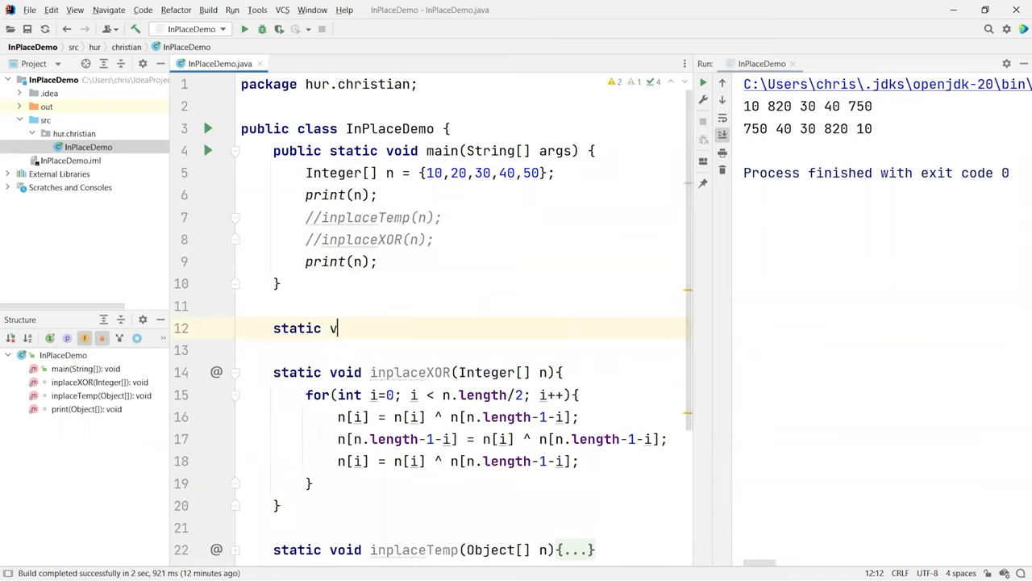
pyautogui.write('oid inplace')
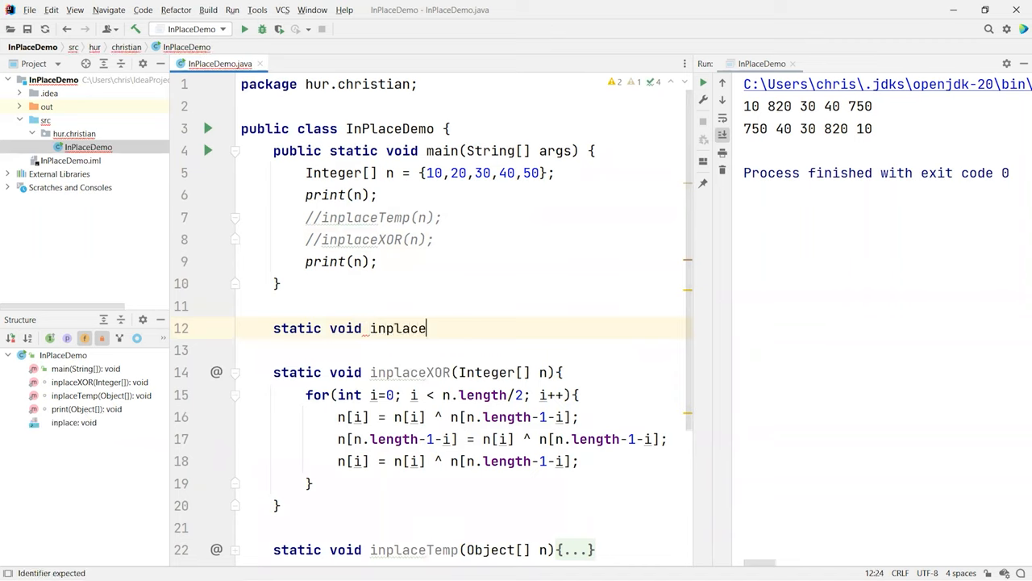
pyautogui.write('AddSub')
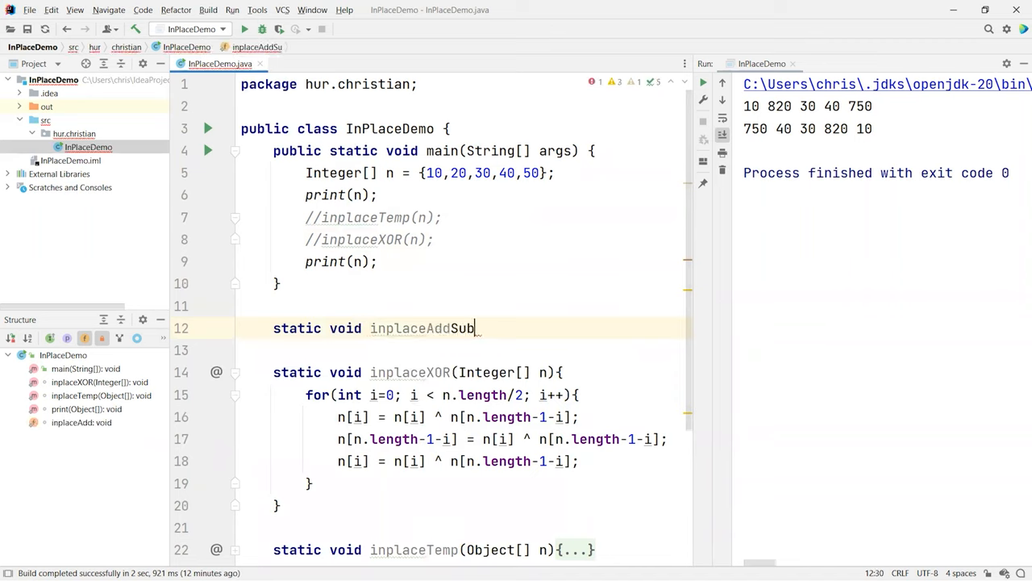
pyautogui.write('(Integer[] n){')
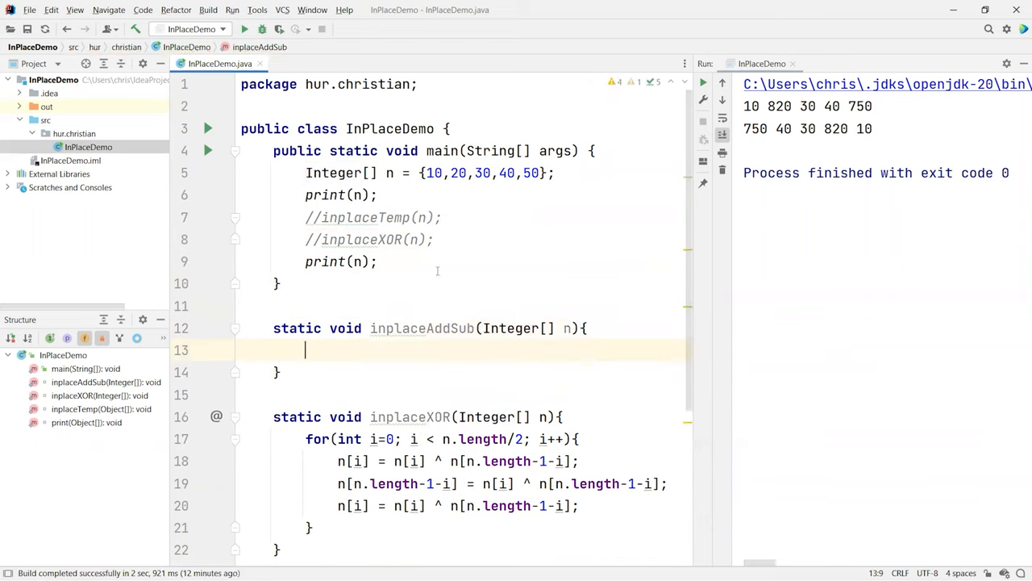
pyautogui.moveTo(513, 266)
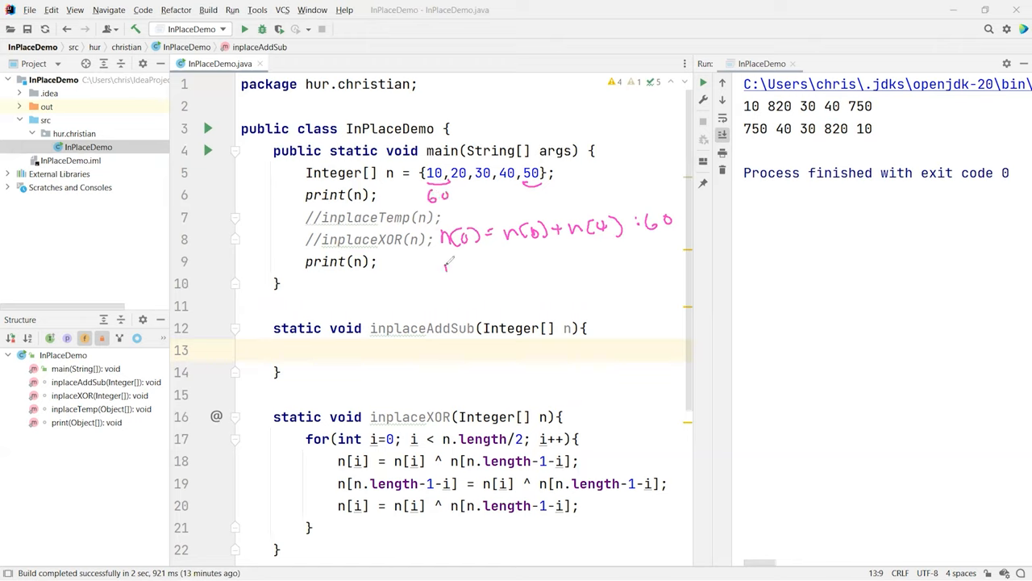
pyautogui.moveTo(444, 266); pyautogui.dragTo(483, 275)
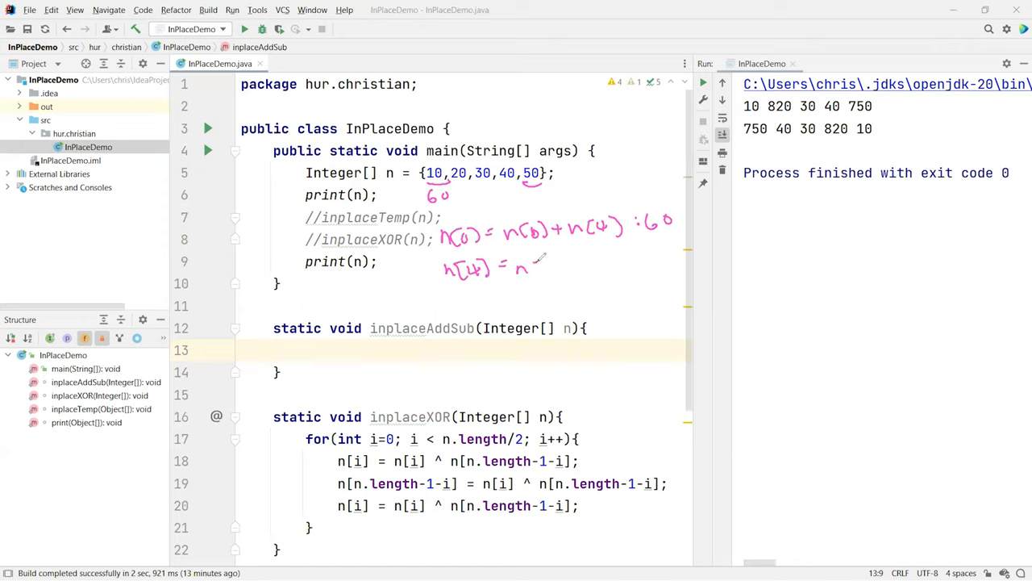
pyautogui.moveTo(524, 271); pyautogui.dragTo(565, 271)
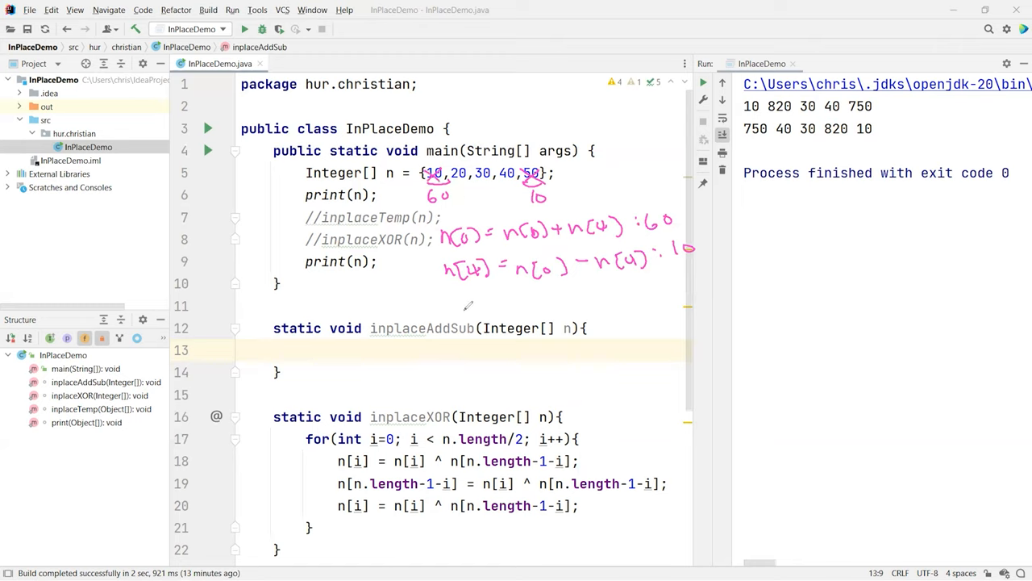
pyautogui.moveTo(464, 310); pyautogui.dragTo(516, 310)
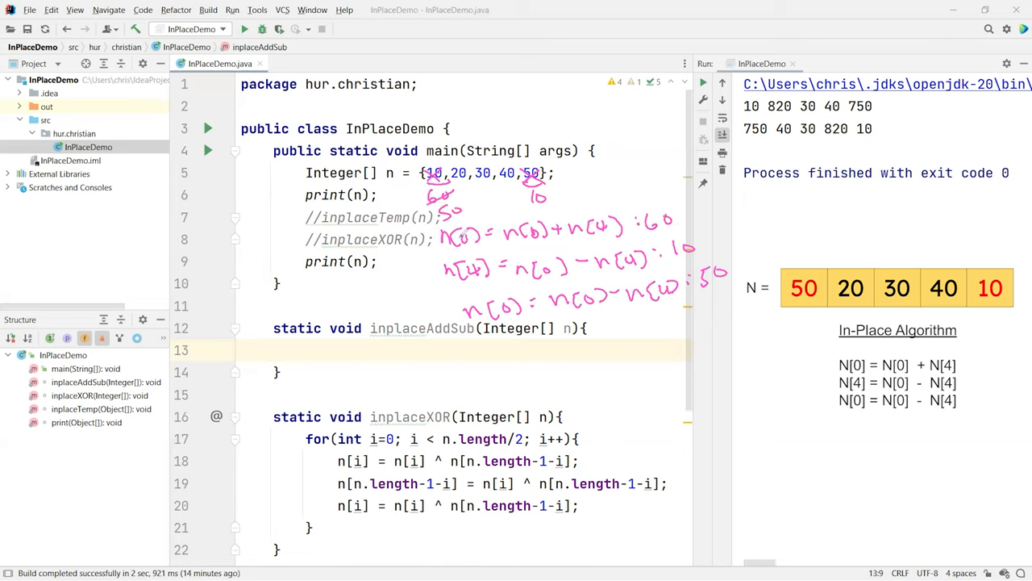
pyautogui.moveTo(439, 287)
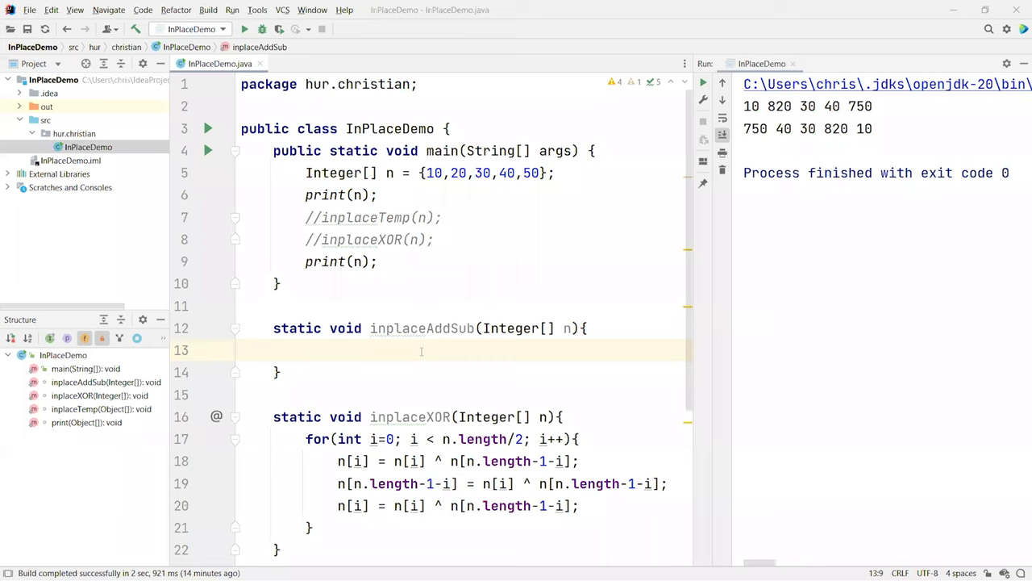
# Write 'for (int i=0; i < n.length/2; i++){' inside inplaceAddSub.
pyautogui.write('for I')
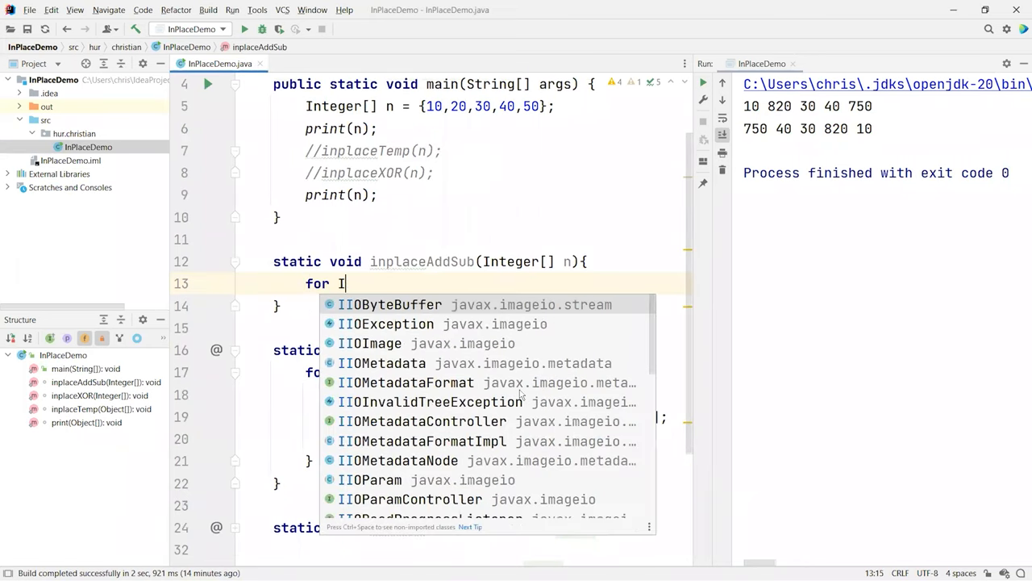
pyautogui.write('(int i')
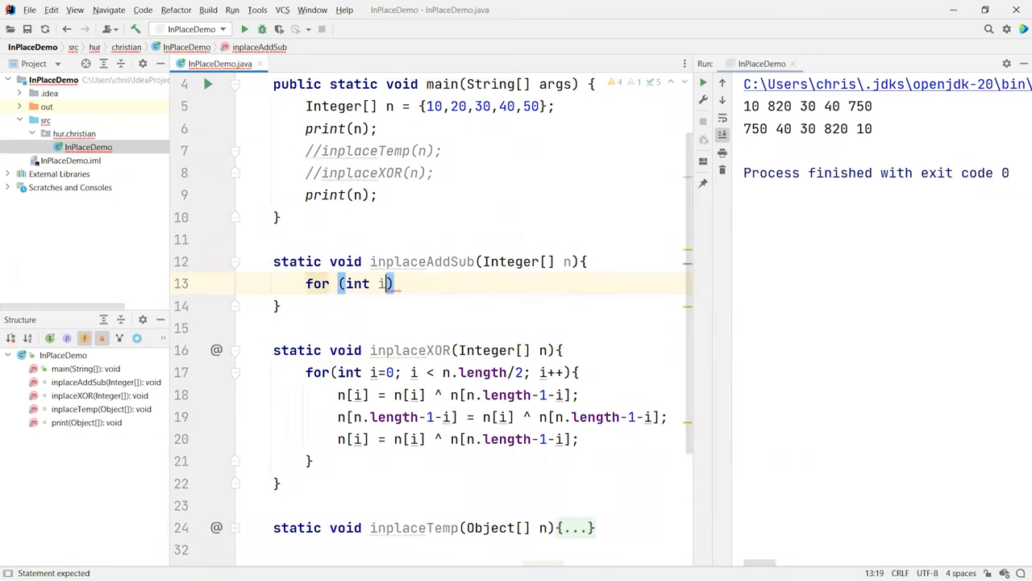
pyautogui.write('=0; i < n.length/2;')
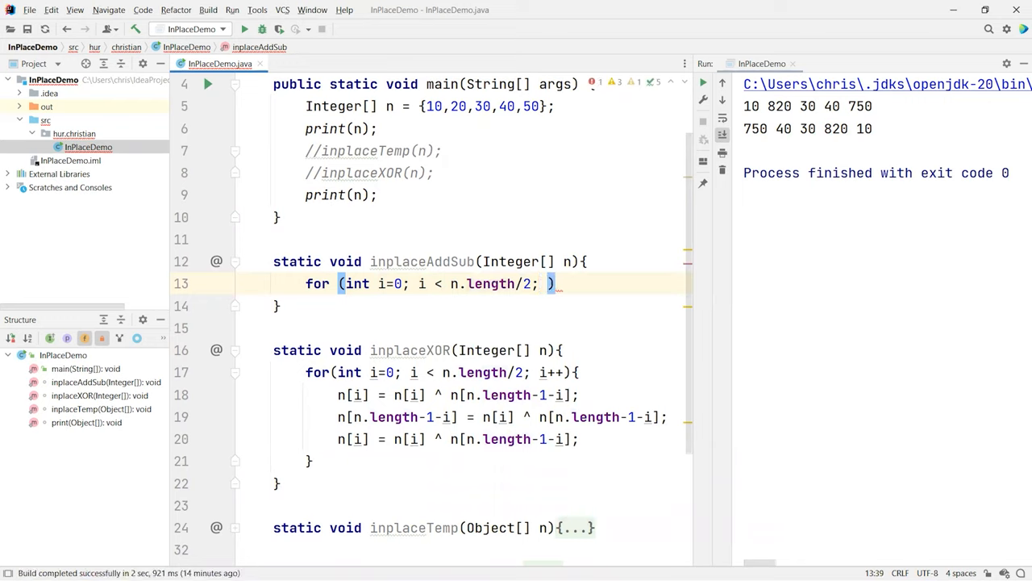
pyautogui.write('i++')
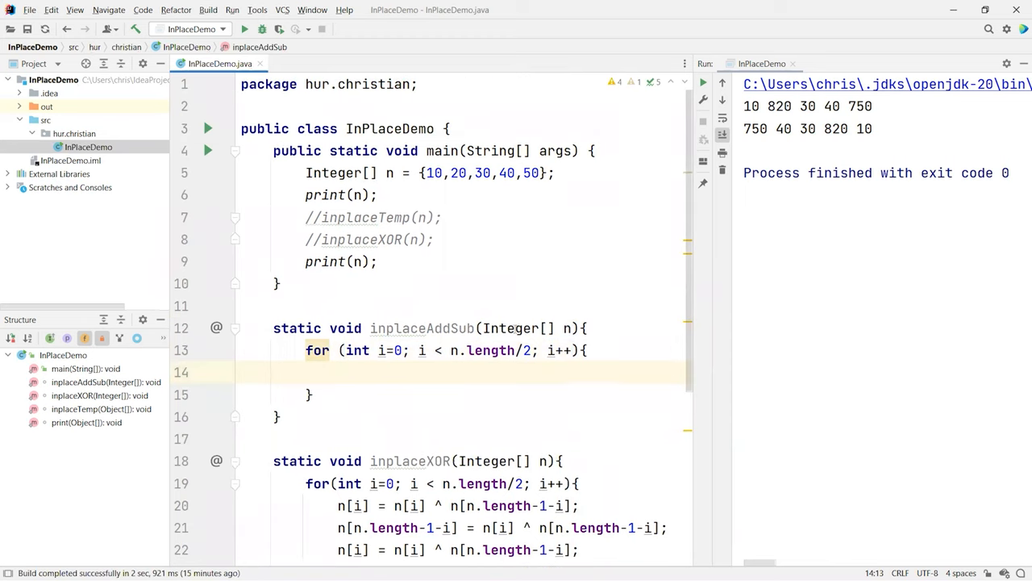
pyautogui.moveTo(519, 397)
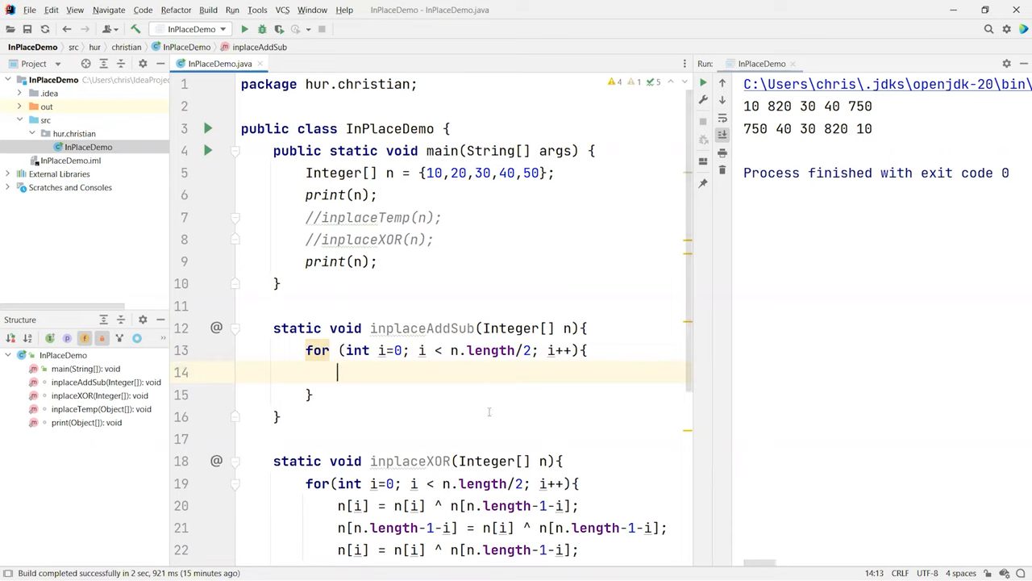
pyautogui.moveTo(471, 394)
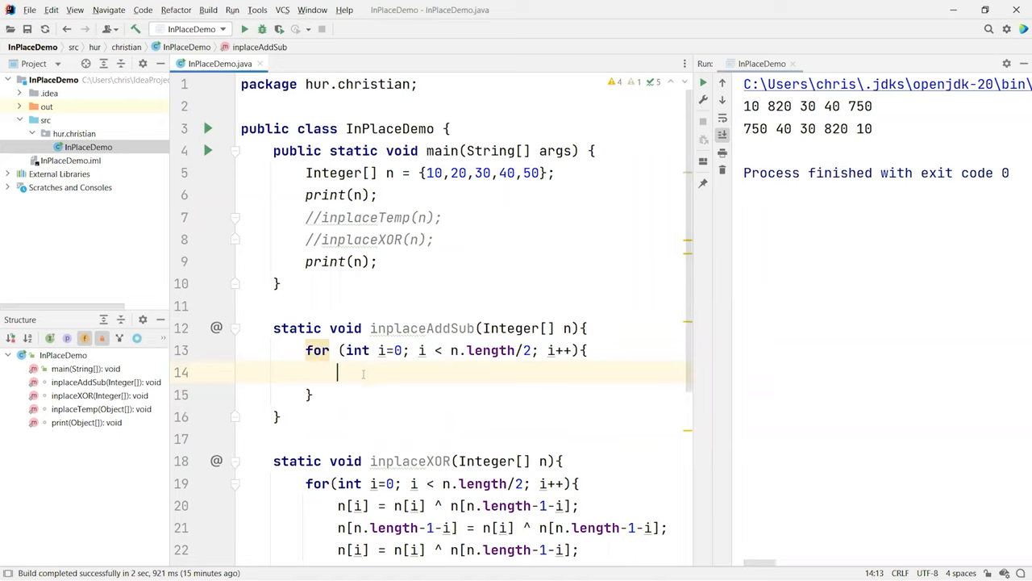
# Write the statement n[i] = n[i] + n[n.length-1-i]; inside the loop.
pyautogui.write('n[i] =')
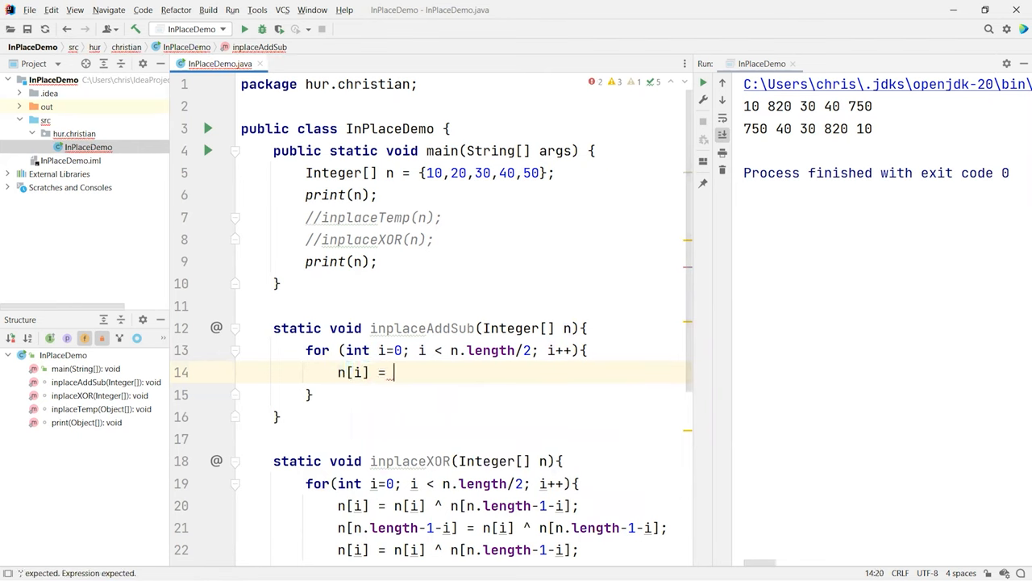
pyautogui.write('n[i] +')
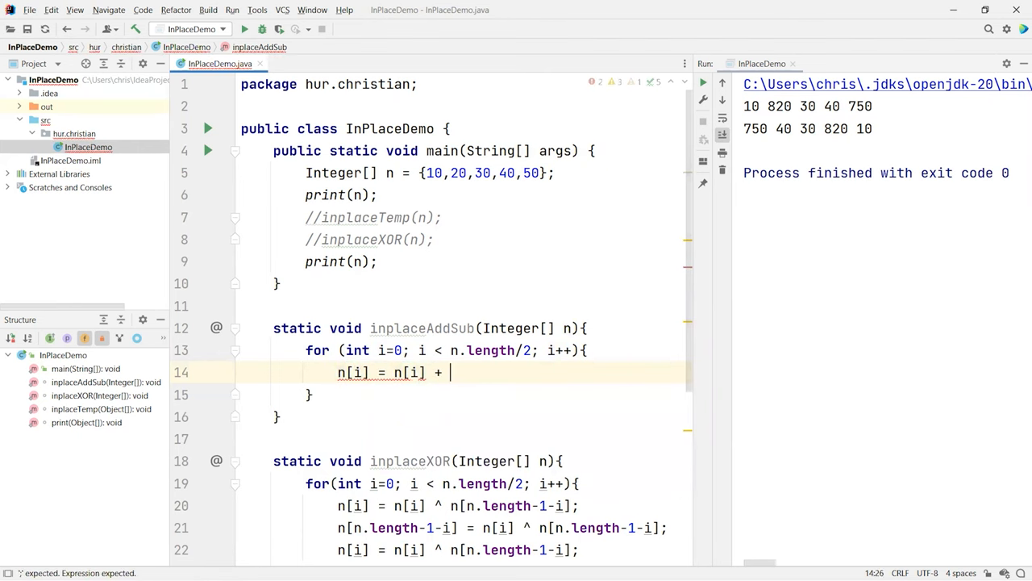
pyautogui.write('n[]')
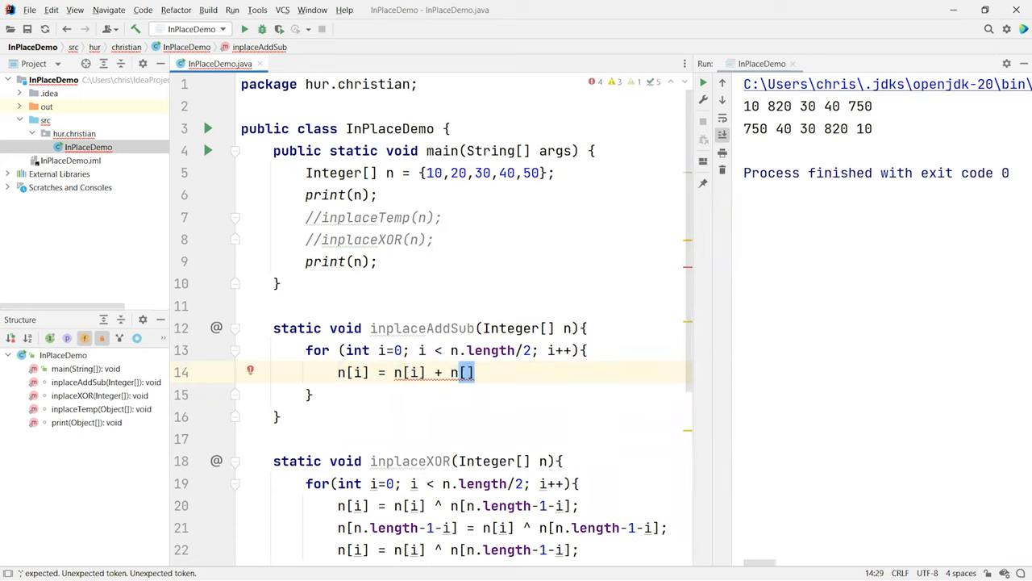
pyautogui.write('n.length')
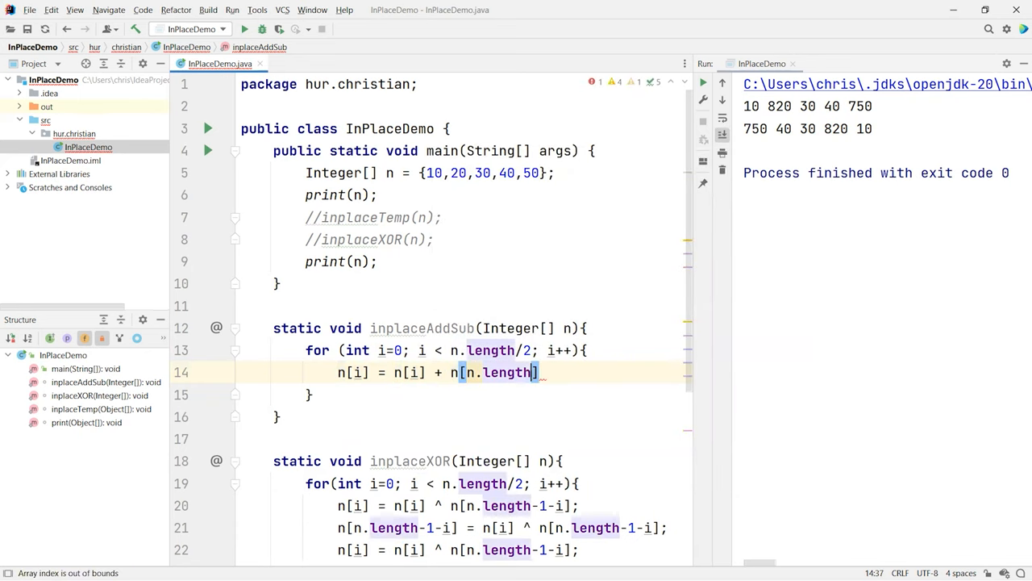
pyautogui.write('-1')
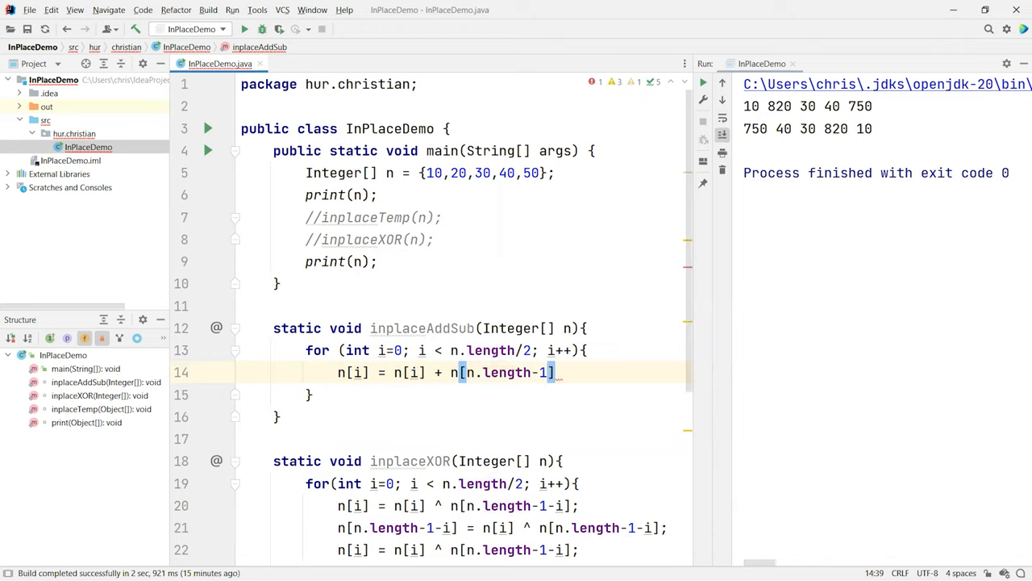
pyautogui.write('i')
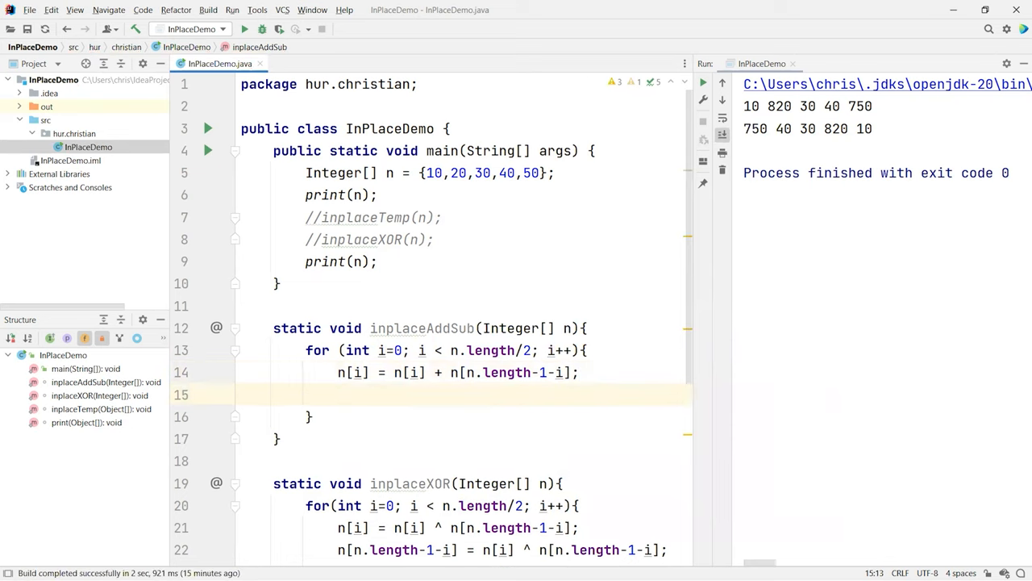
# Write the statement n[n.length-1-i] = n[i] - n[n.length-1-i]; on the next line.
pyautogui.write('n[]')
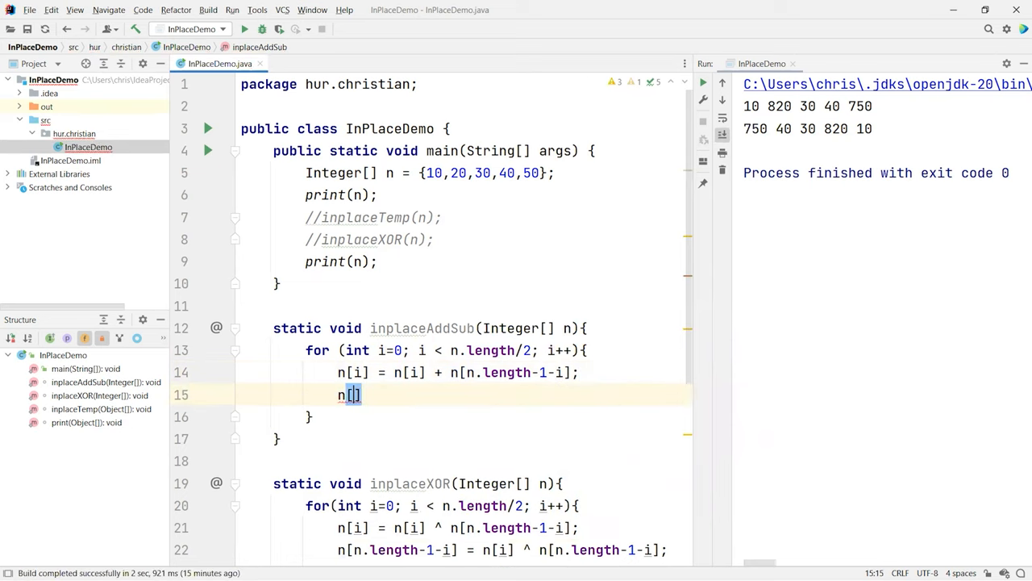
pyautogui.write('.length')
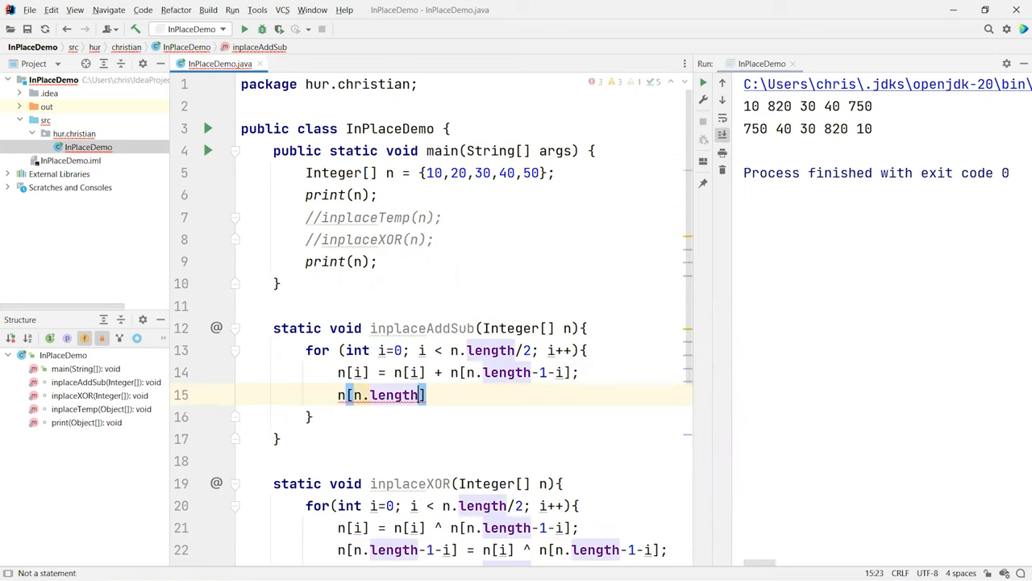
pyautogui.write('-1-i] =')
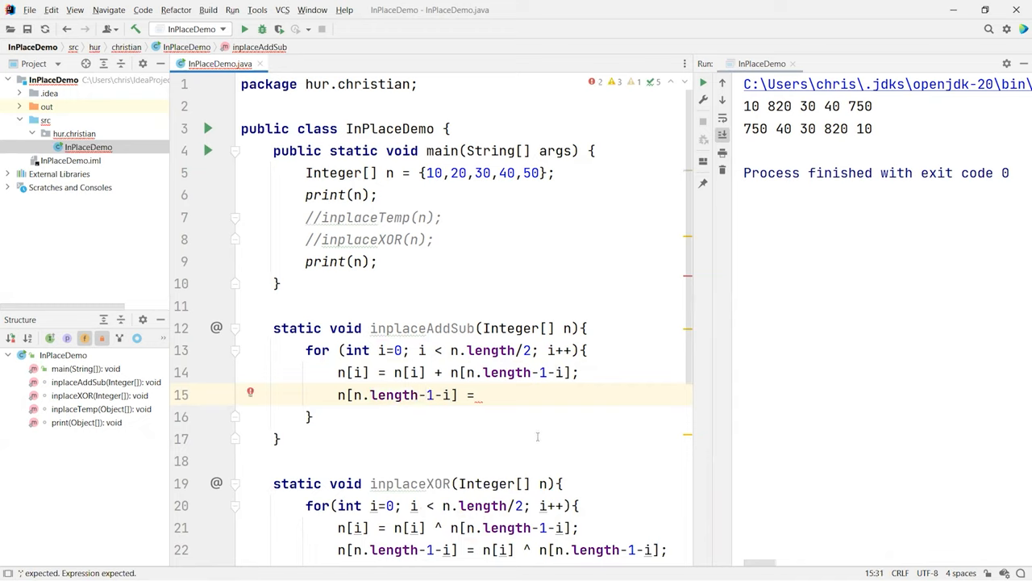
pyautogui.write('n[]')
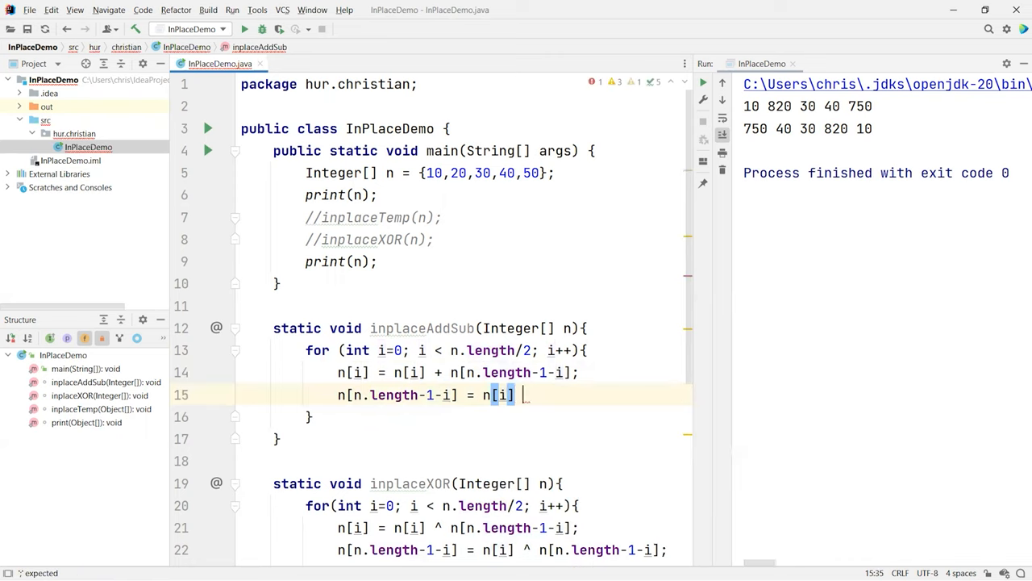
pyautogui.write('- n[n]')
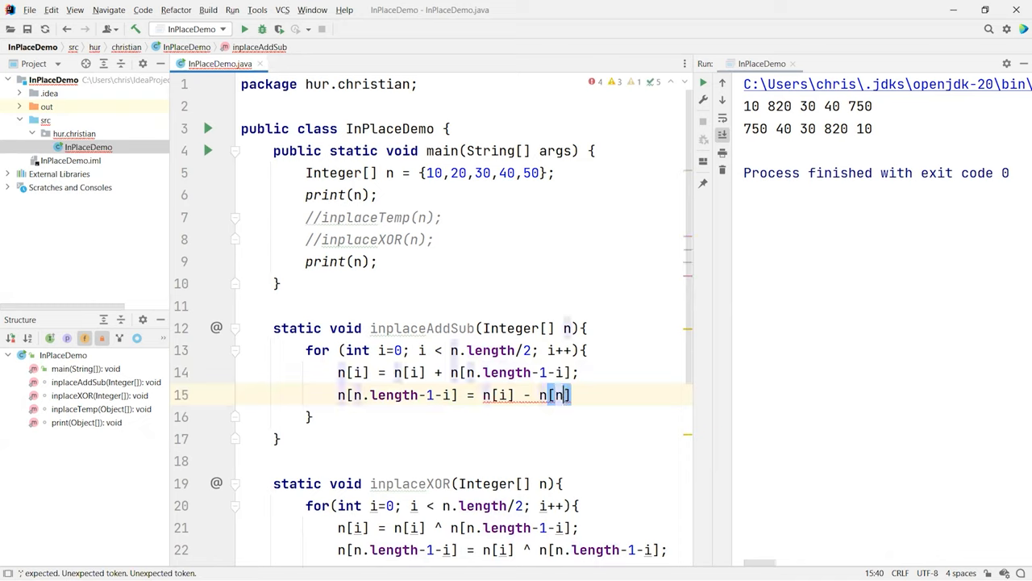
pyautogui.write('.length-1-i')
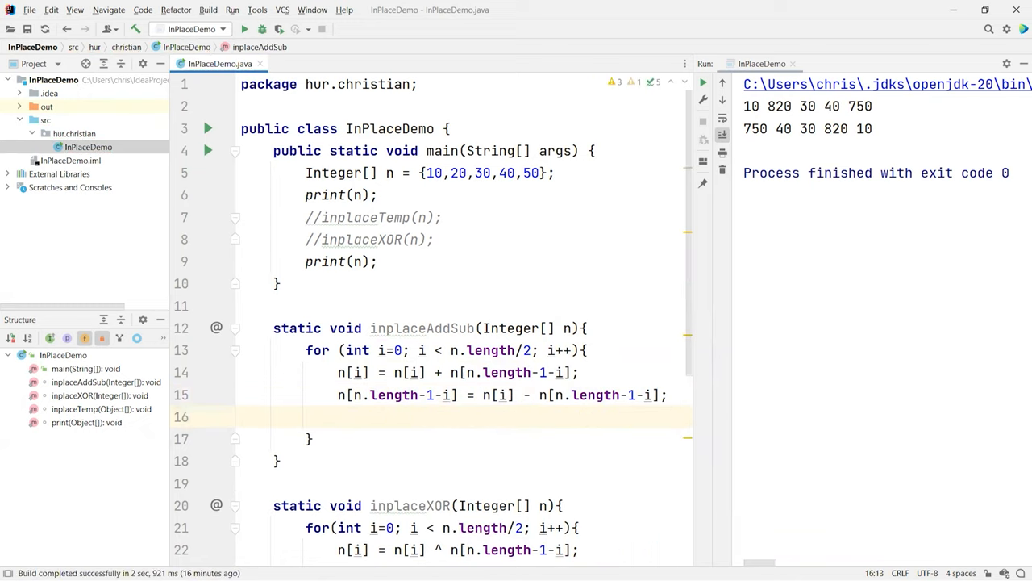
# Write the third statement n[i] = n[i] - n[n.length-1-i]; to complete the swap.
pyautogui.write('n[i] =')
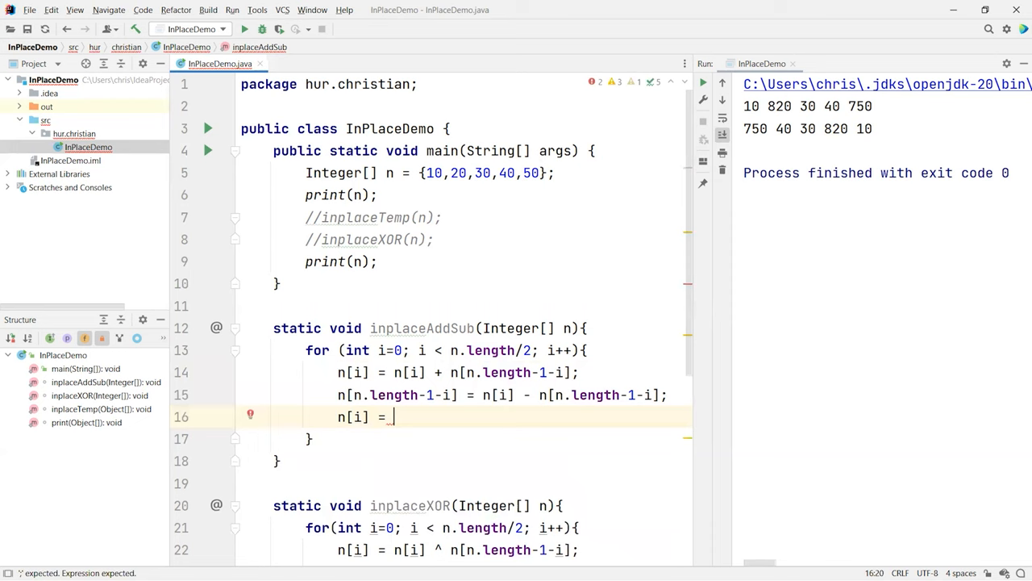
pyautogui.write('n[]')
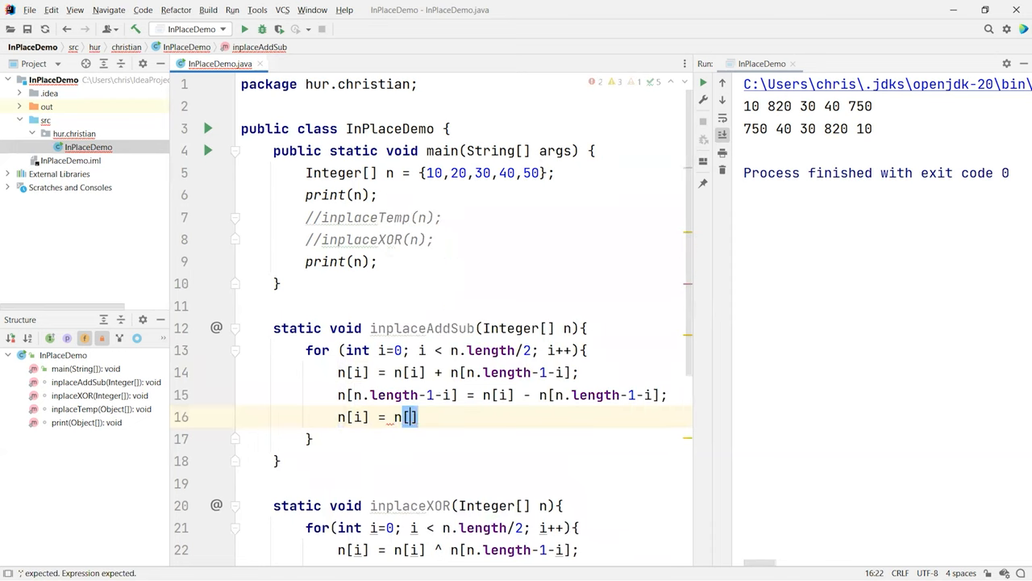
pyautogui.write('i')
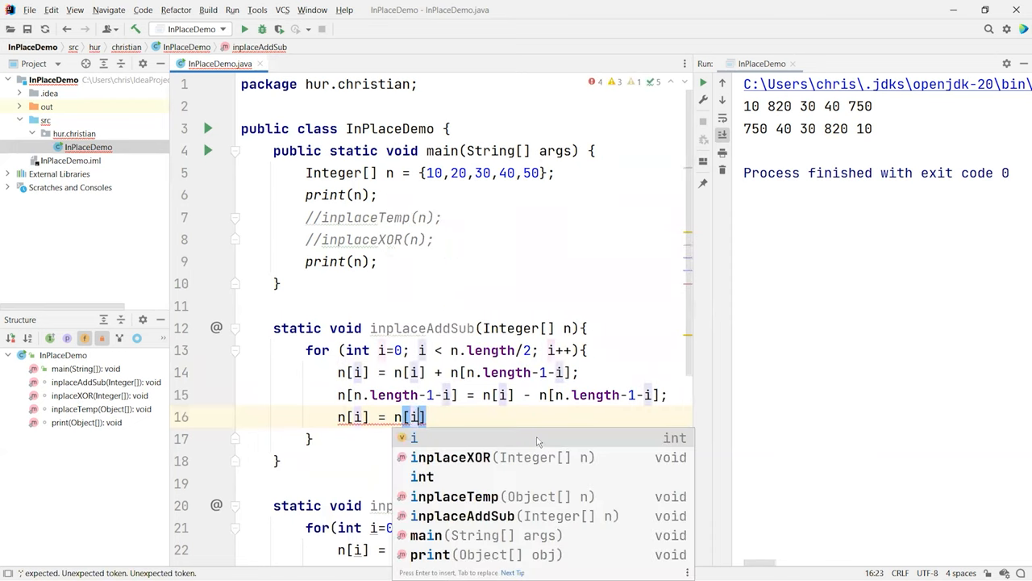
pyautogui.write('-')
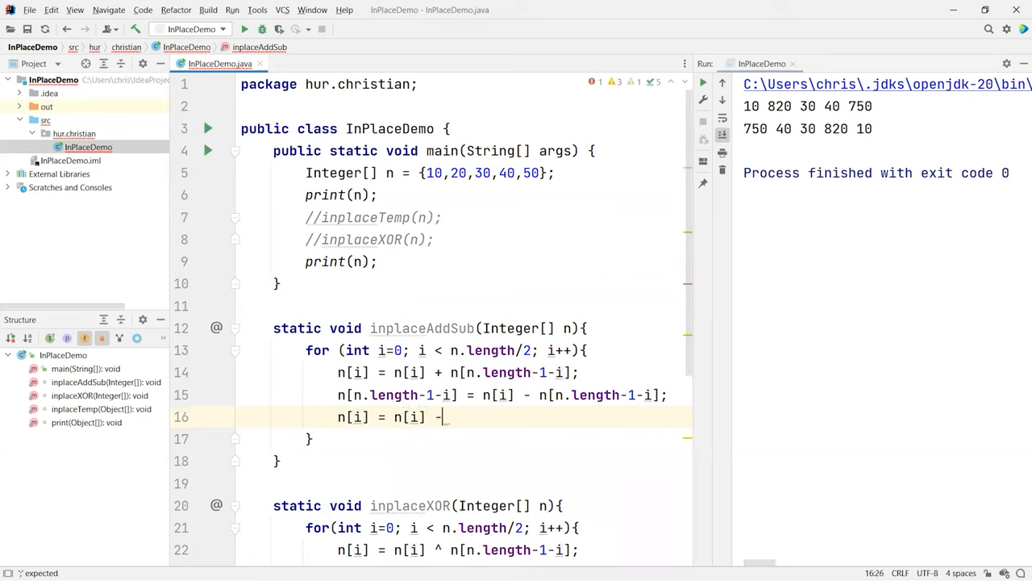
pyautogui.write('n[]')
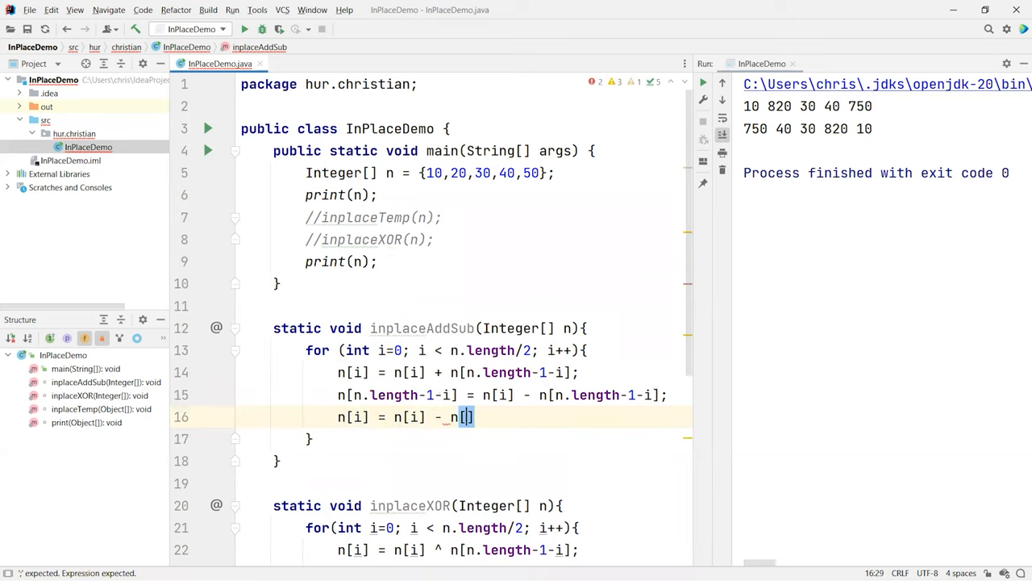
pyautogui.write('.length-1')
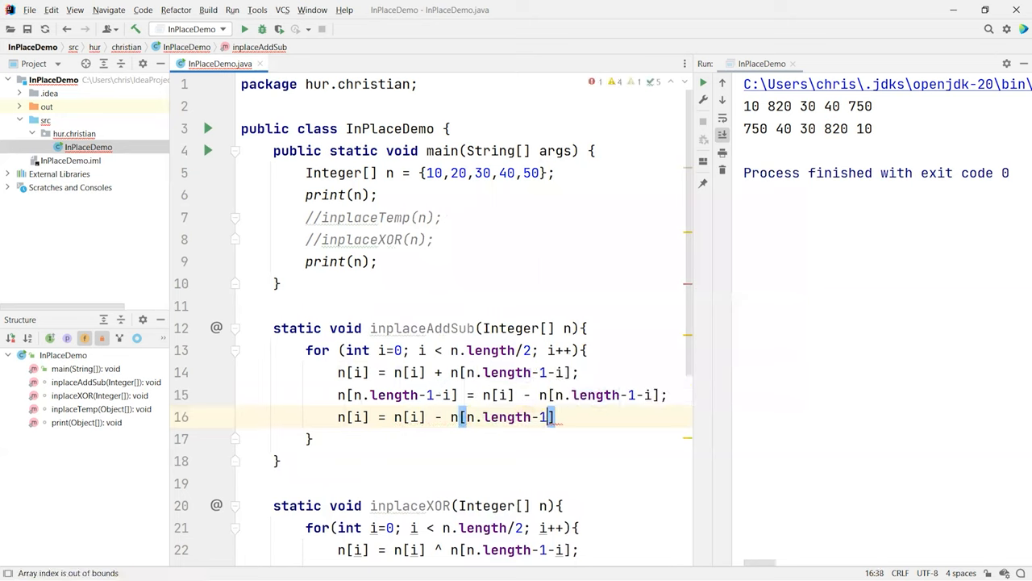
pyautogui.write('-i];')
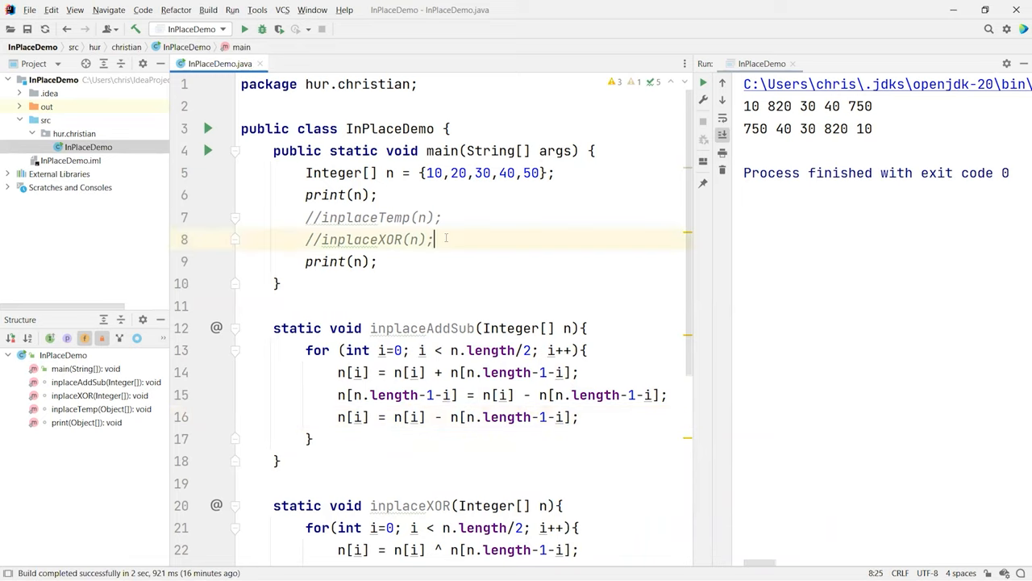
# Add the call inplaceAddSub(n); in main before print(n).
pyautogui.write('inplaceAddSub();')
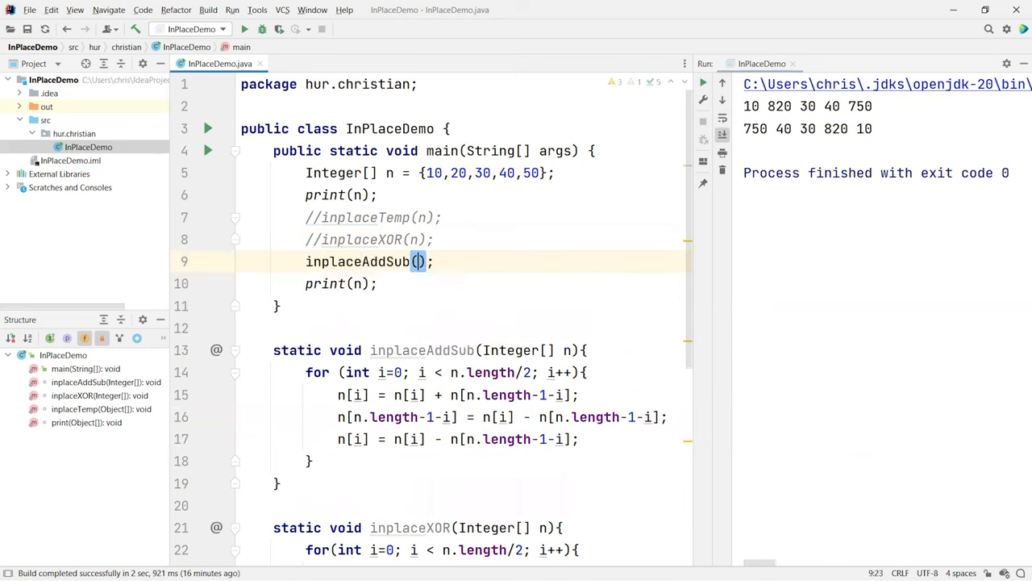
pyautogui.write('n')
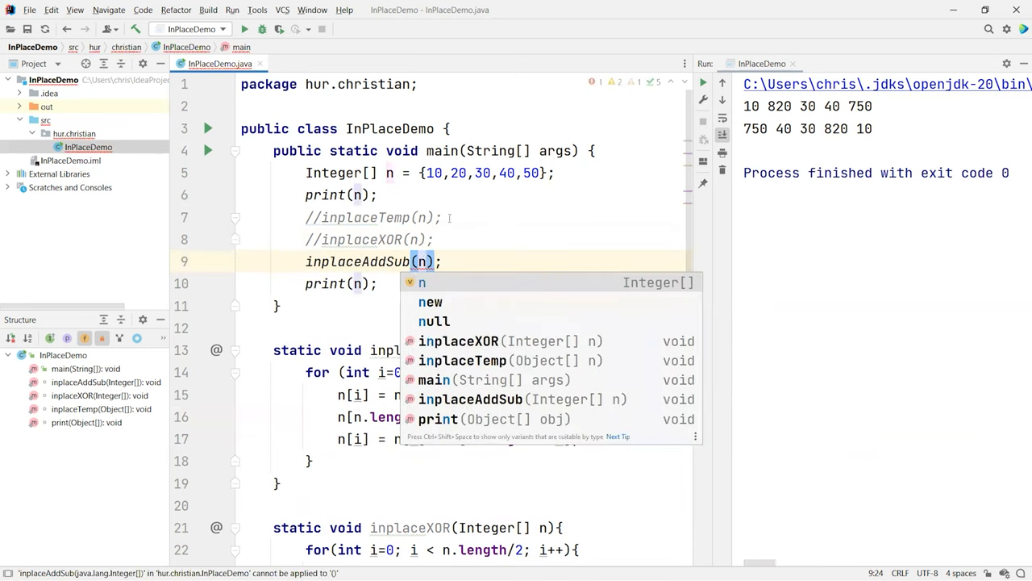